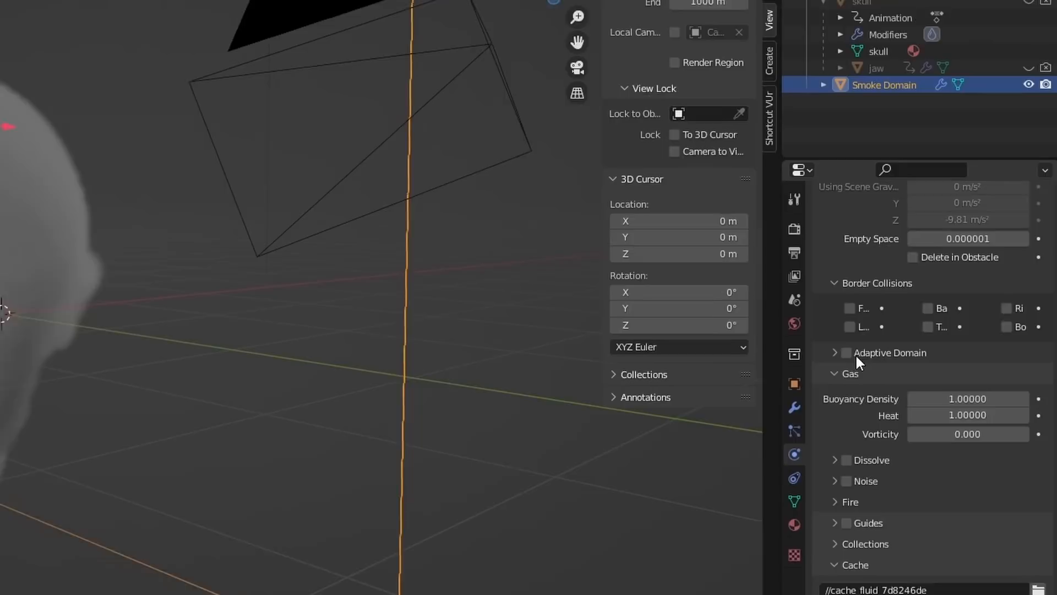
Check Adaptive Domain in the smoke domain's fluid settings.
left_click(847, 352)
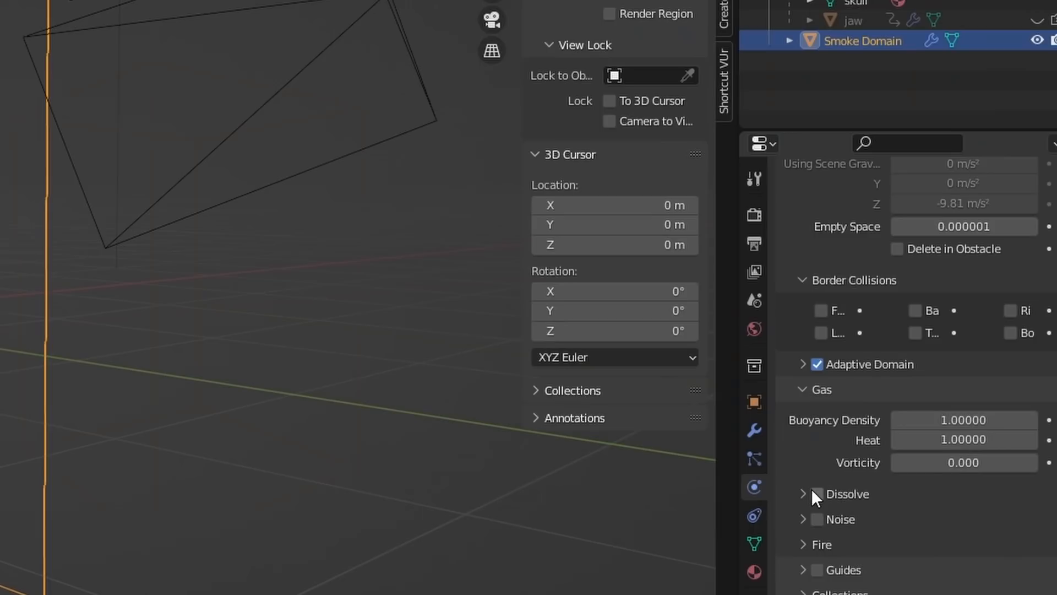
Enable slow Dissolve with time 10, buoyancy density and heat at 0.1.
left_click(816, 494)
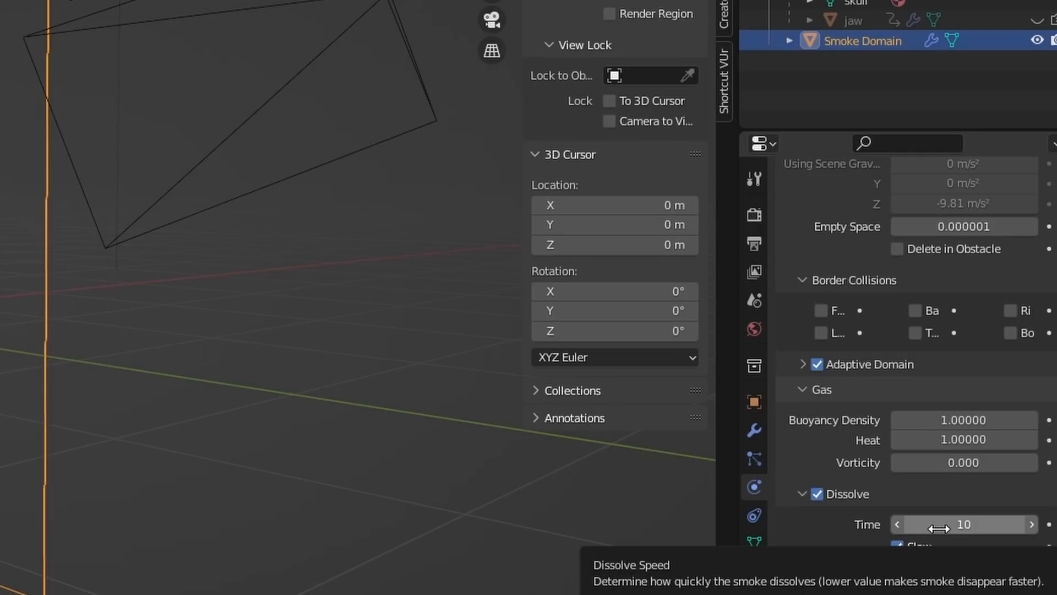
left_click(444, 517)
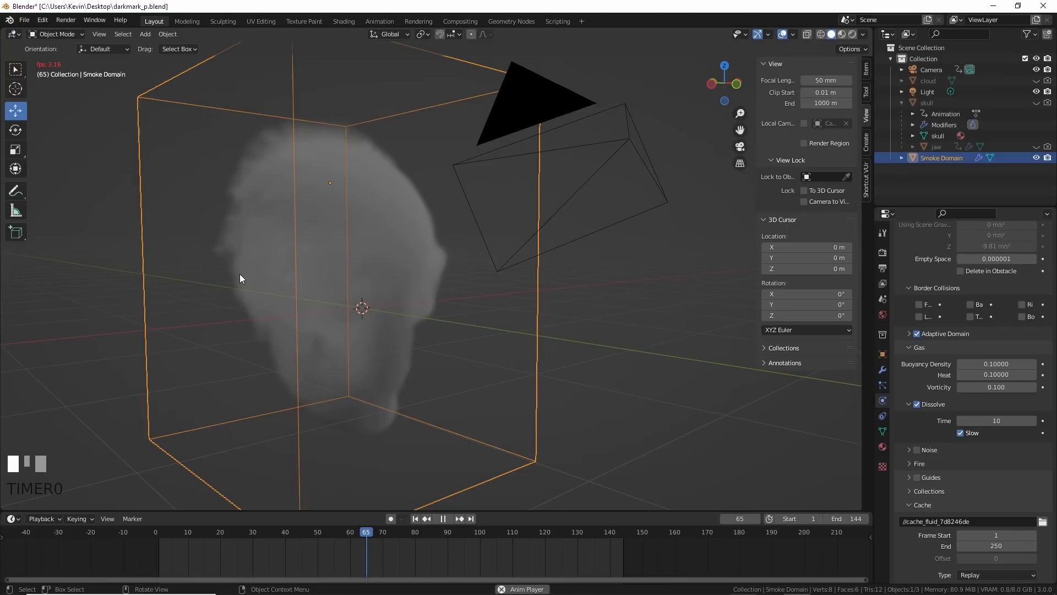
Build the cloud cube's Principled Volume density from Texture Coordinate, Length and Multiply nodes.
left_click(442, 519)
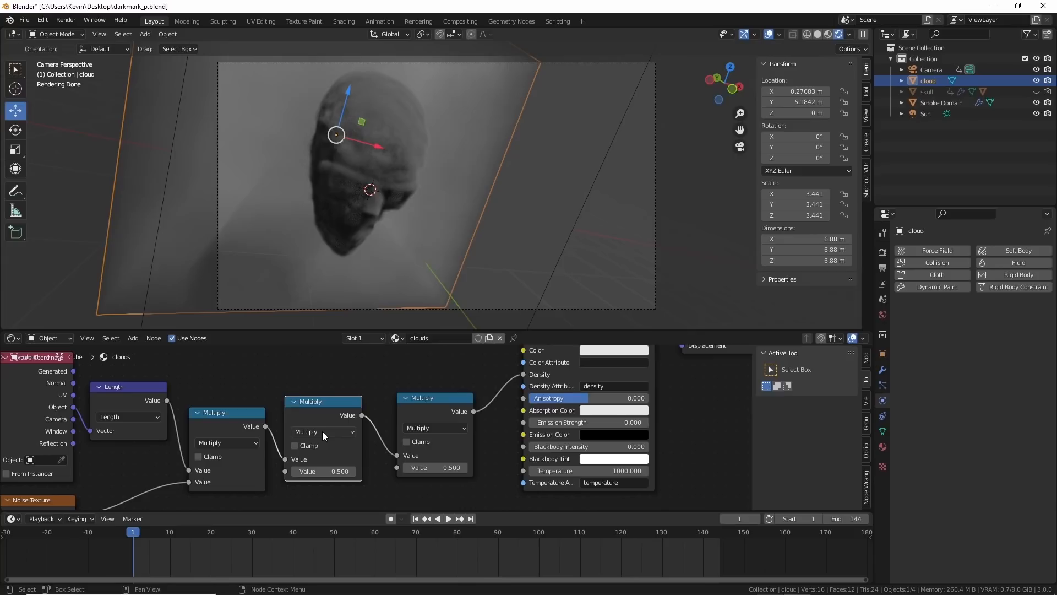
Duplicate the cloud cubes in Cycles and drive the 4D noise W with #frame * .001.
left_click(324, 431)
type("#frame * .00")
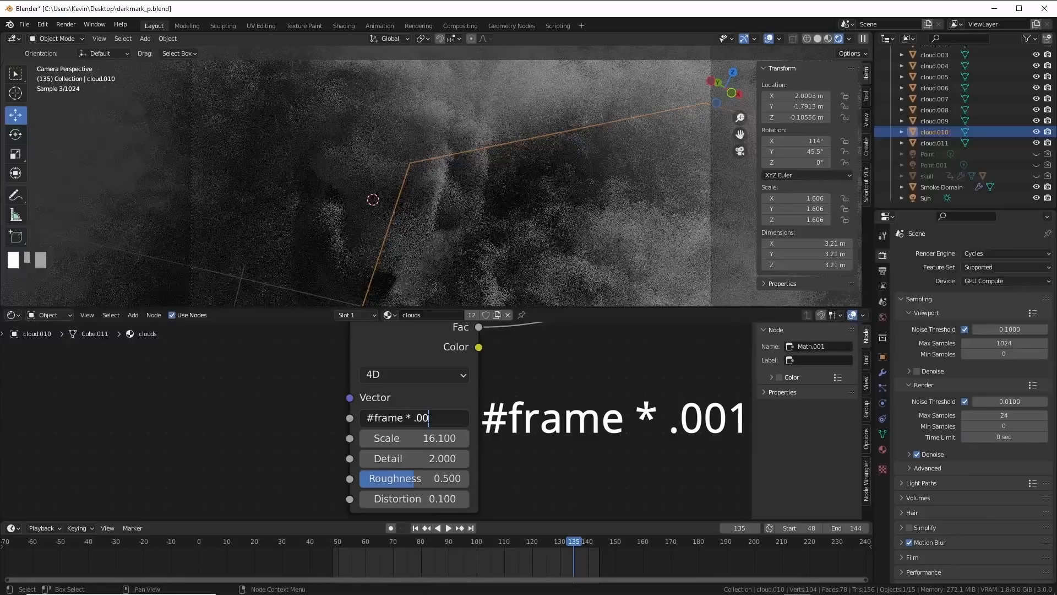
Enable smoke Noise with upres factor 2, strength 2, scale 6 and time 0.5.
key("Return")
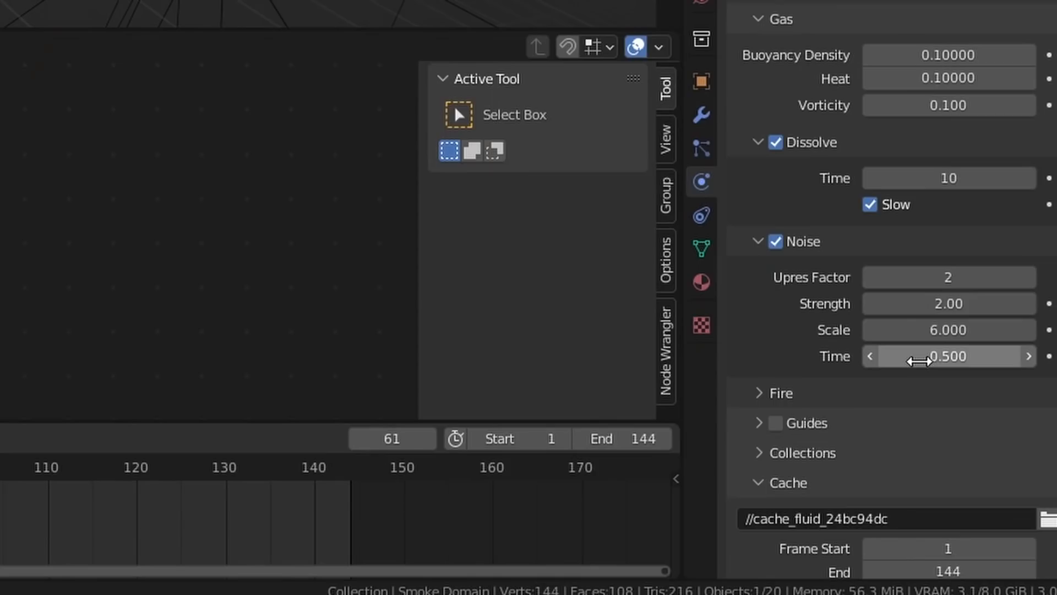
scroll("down", 3)
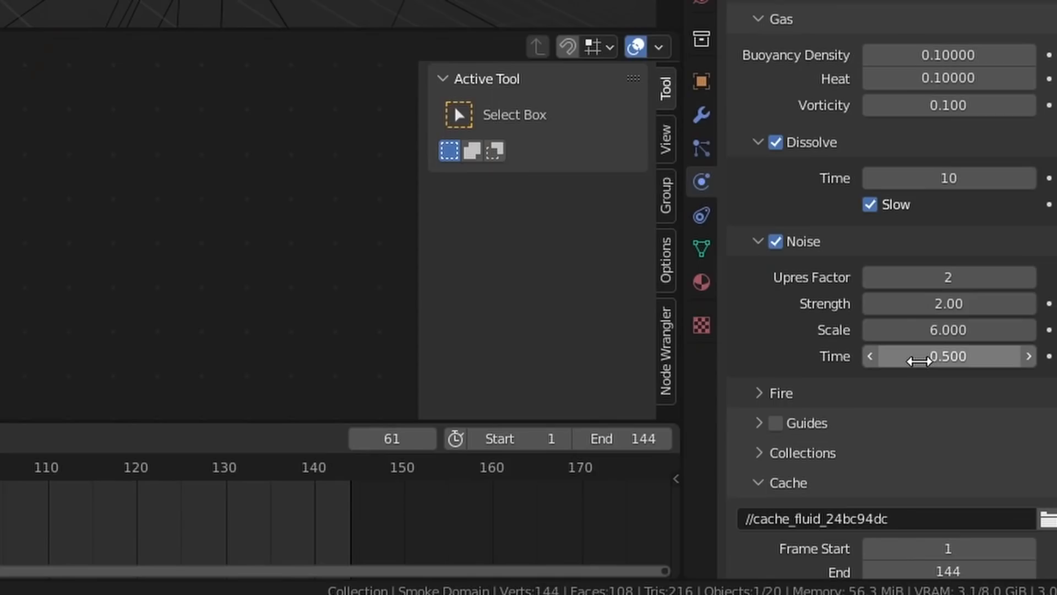